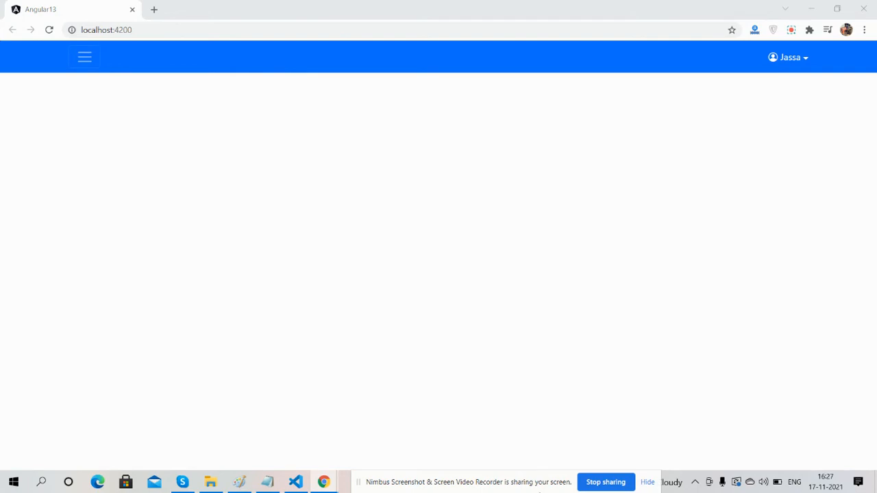
{"action": "mouse_move", "coordinate": [531, 466]}
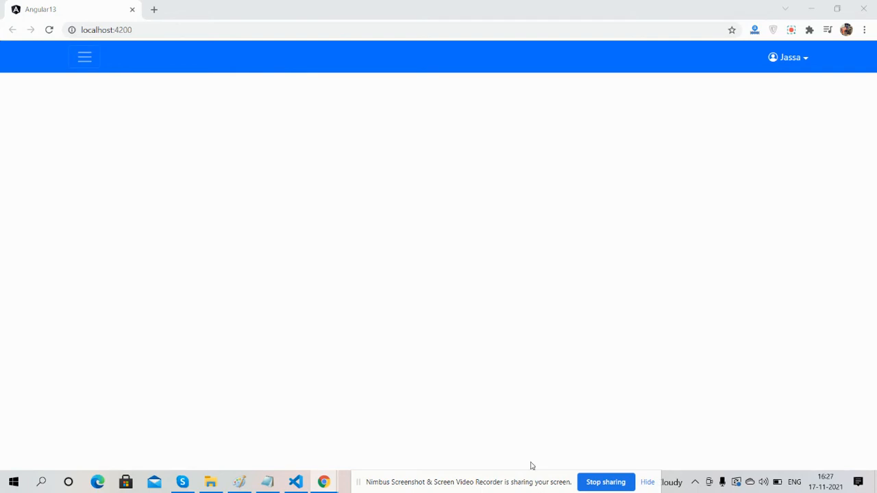
{"action": "mouse_move", "coordinate": [408, 211]}
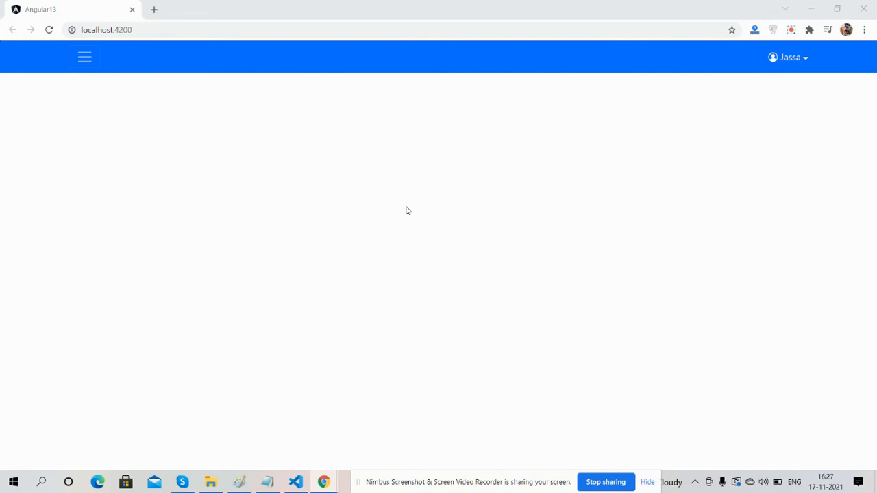
{"action": "mouse_move", "coordinate": [71, 78]}
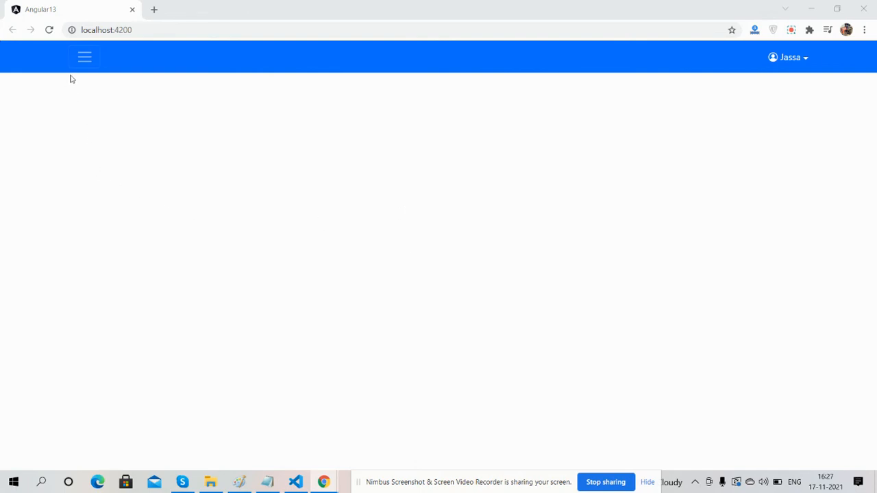
{"action": "mouse_move", "coordinate": [78, 76]}
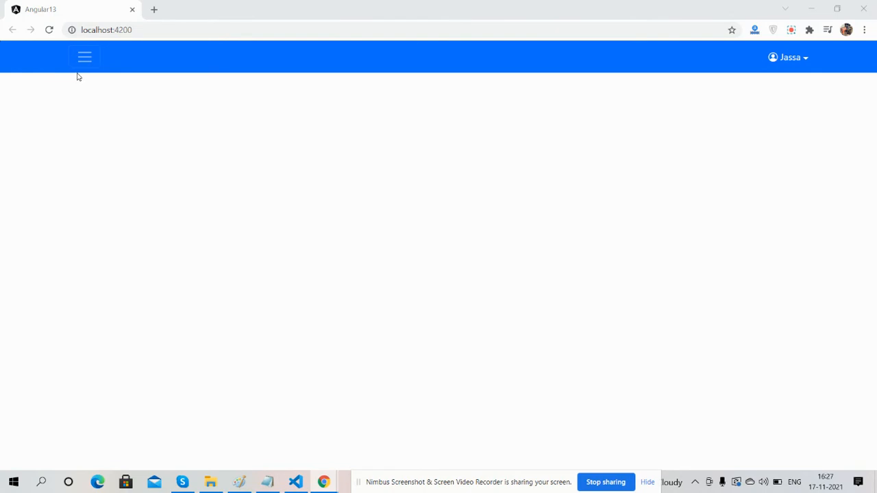
Open and dismiss the sidebar menu, then preview the app at iPhone X size
{"action": "left_click", "coordinate": [84, 57]}
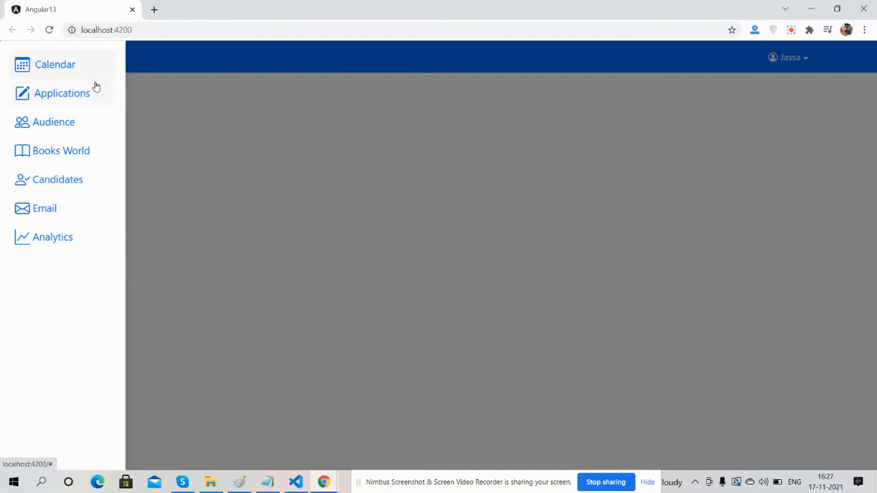
{"action": "mouse_move", "coordinate": [118, 90]}
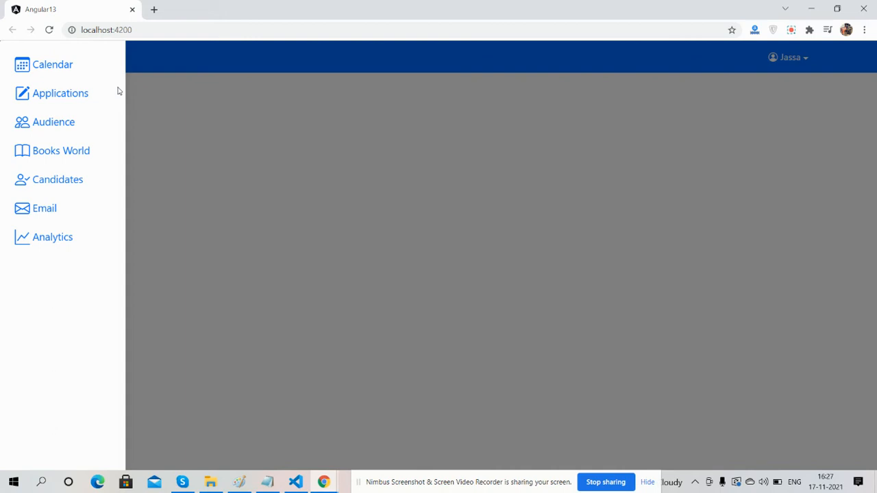
{"action": "mouse_move", "coordinate": [158, 111]}
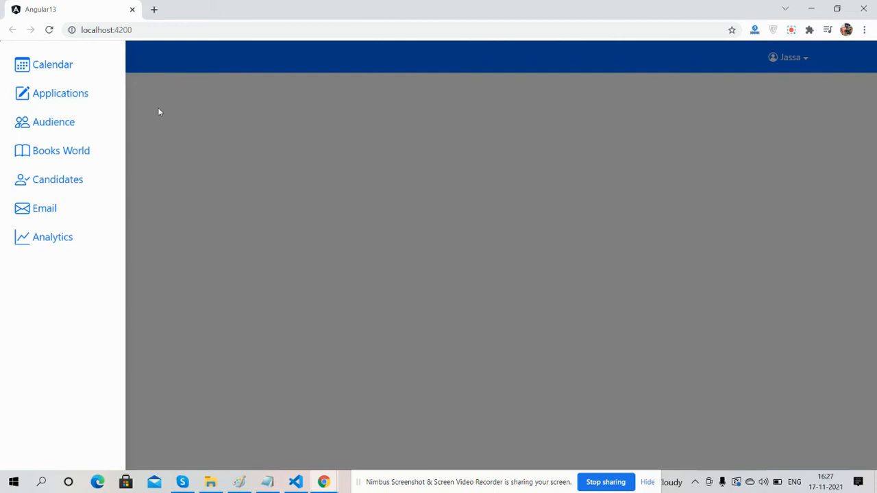
{"action": "left_click", "coordinate": [85, 57]}
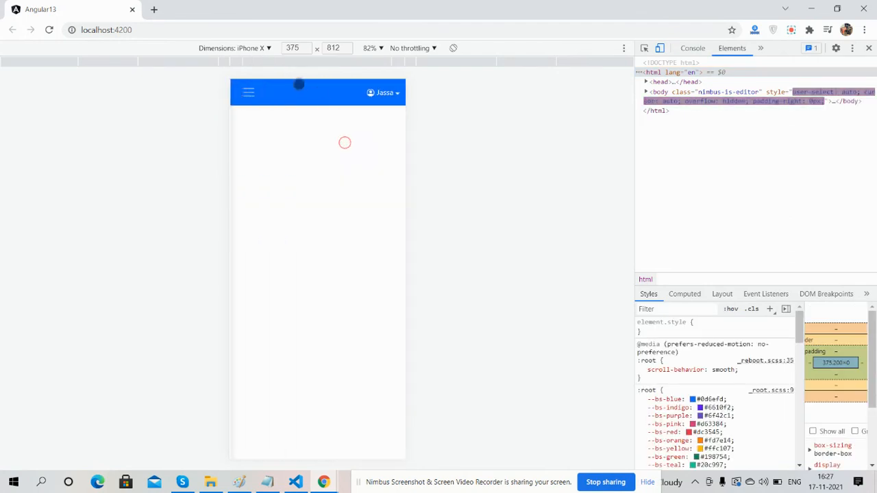
{"action": "left_click", "coordinate": [266, 48]}
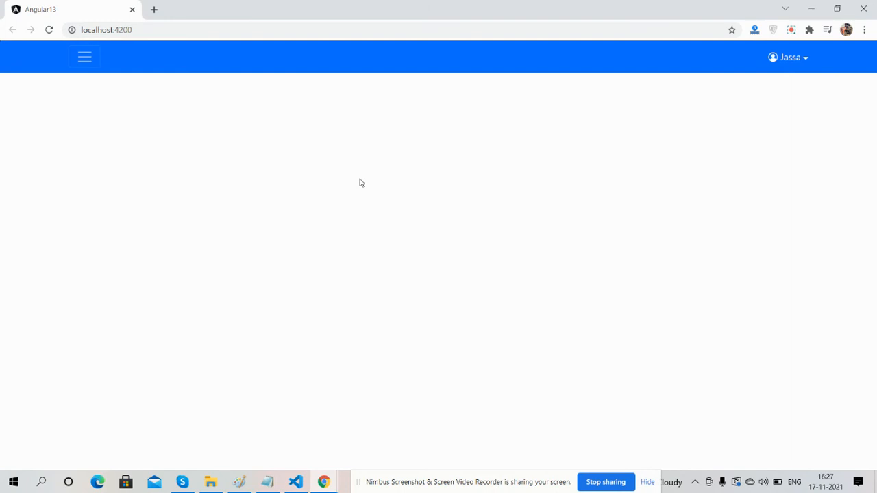
Open the offcanvas sidebar at desktop width, then reopen it to show Calendar through Analytics
{"action": "left_click", "coordinate": [84, 57]}
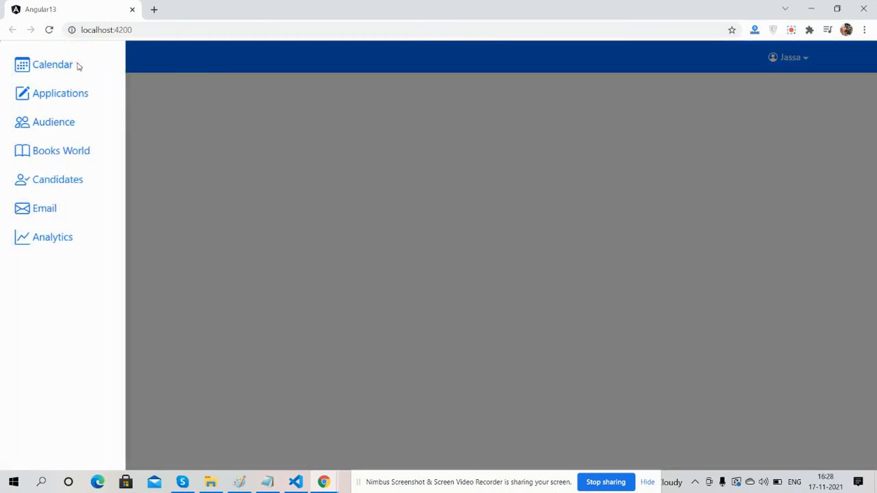
{"action": "mouse_move", "coordinate": [361, 197]}
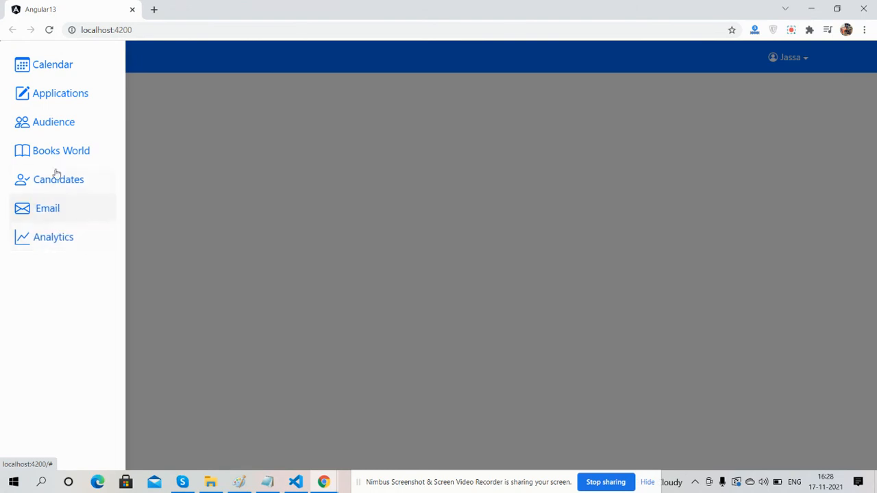
{"action": "mouse_move", "coordinate": [58, 64]}
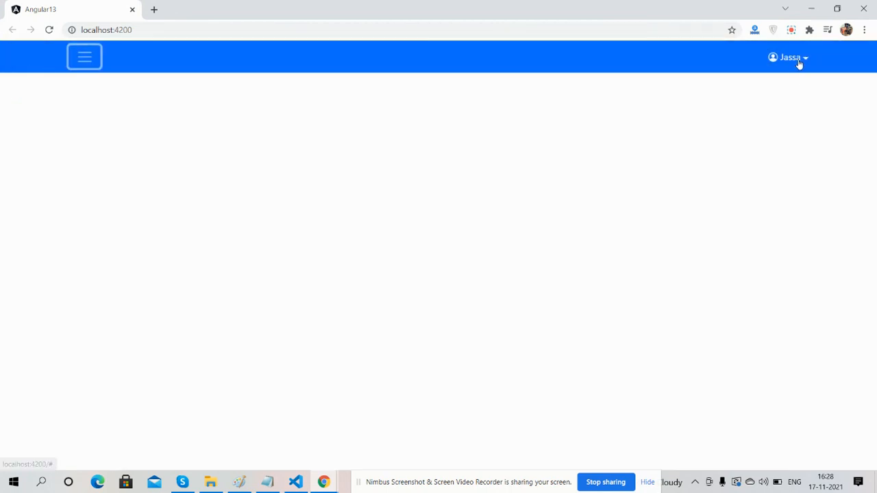
{"action": "left_click", "coordinate": [85, 57]}
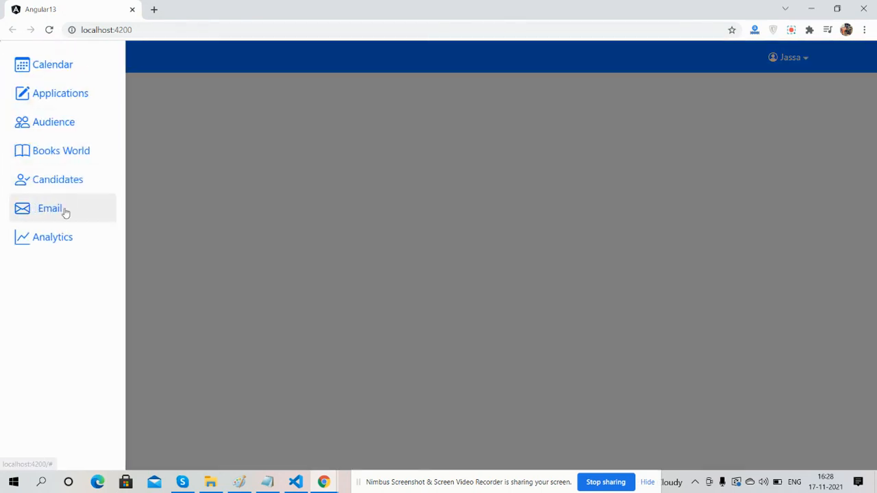